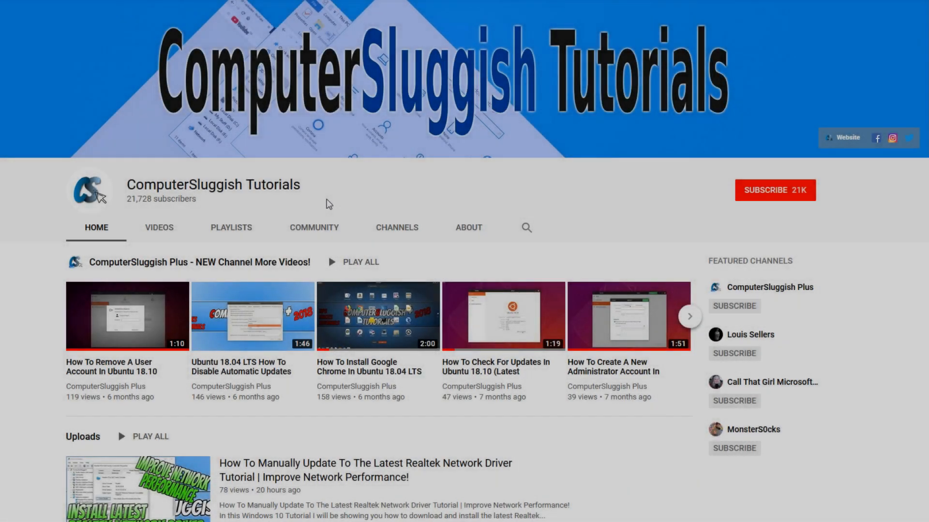
{"action": "mouse_move", "coordinate": [348, 195]}
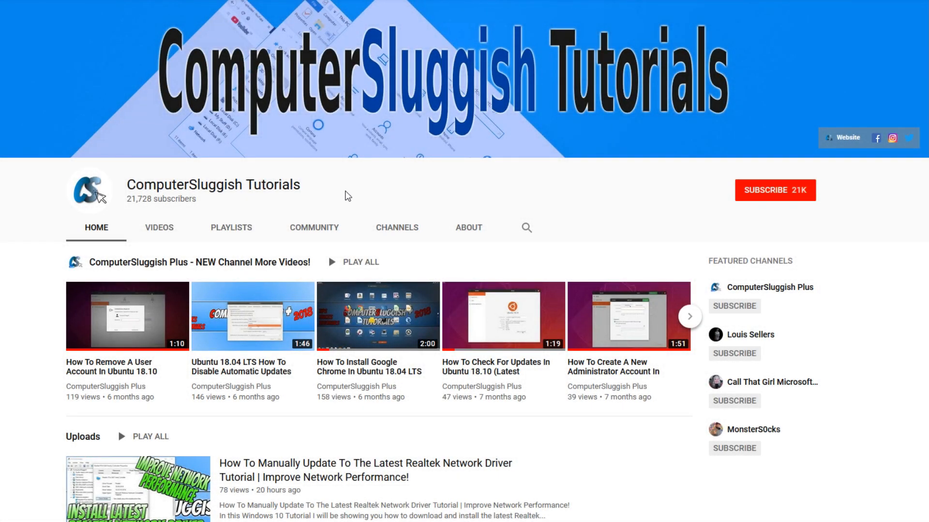
{"action": "mouse_move", "coordinate": [661, 176]}
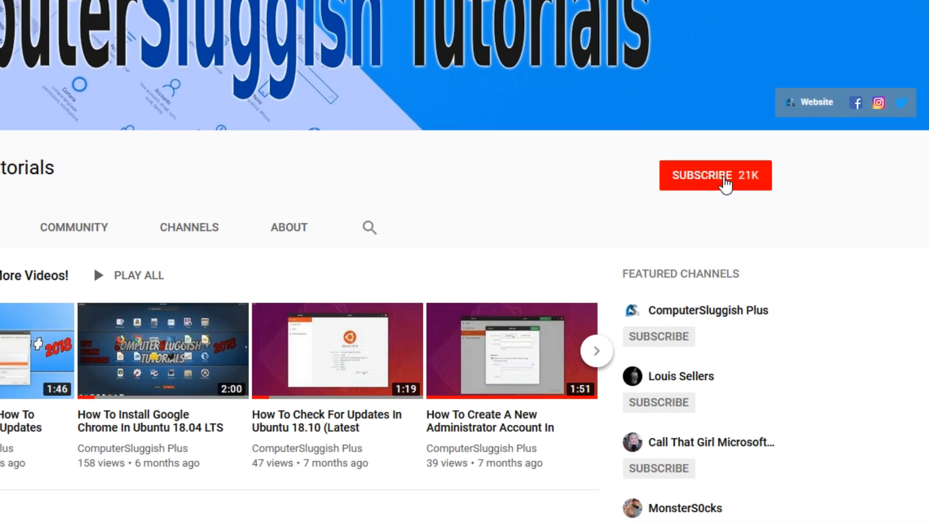
- Reach the System Display settings page from the Start button's quick menu
{"action": "left_click", "coordinate": [715, 175]}
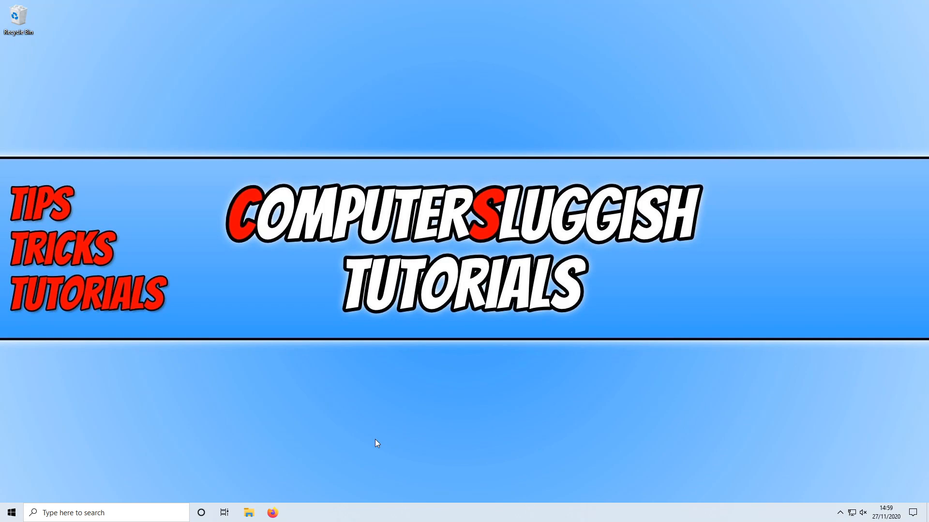
{"action": "mouse_move", "coordinate": [32, 503]}
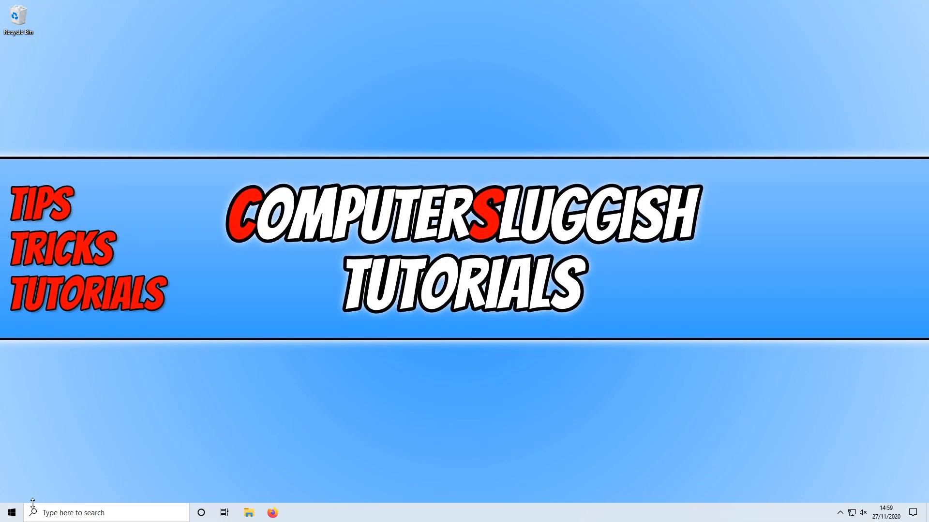
{"action": "right_click", "coordinate": [11, 512]}
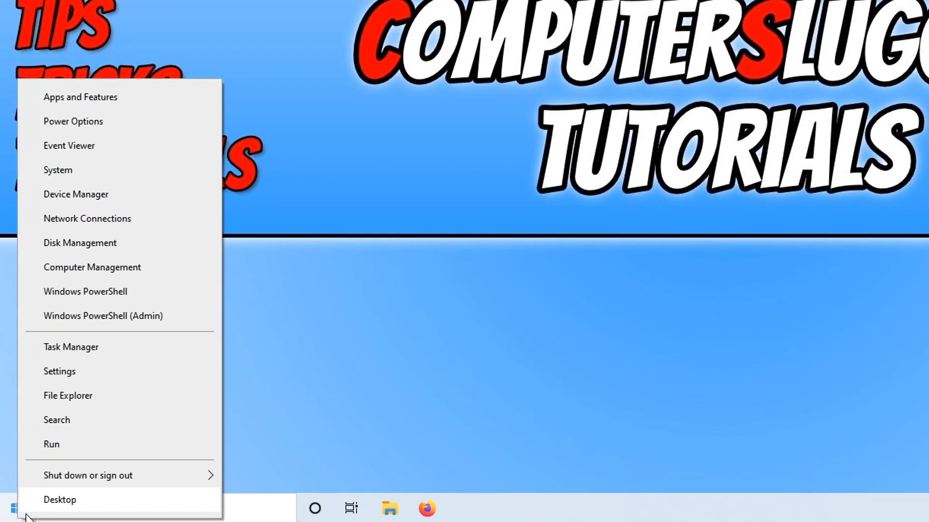
{"action": "left_click", "coordinate": [59, 372]}
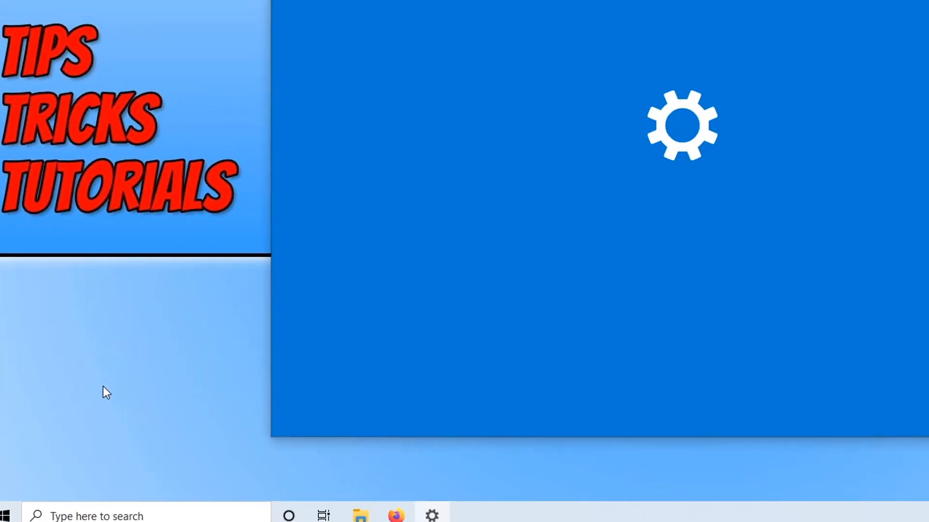
{"action": "left_click", "coordinate": [431, 515]}
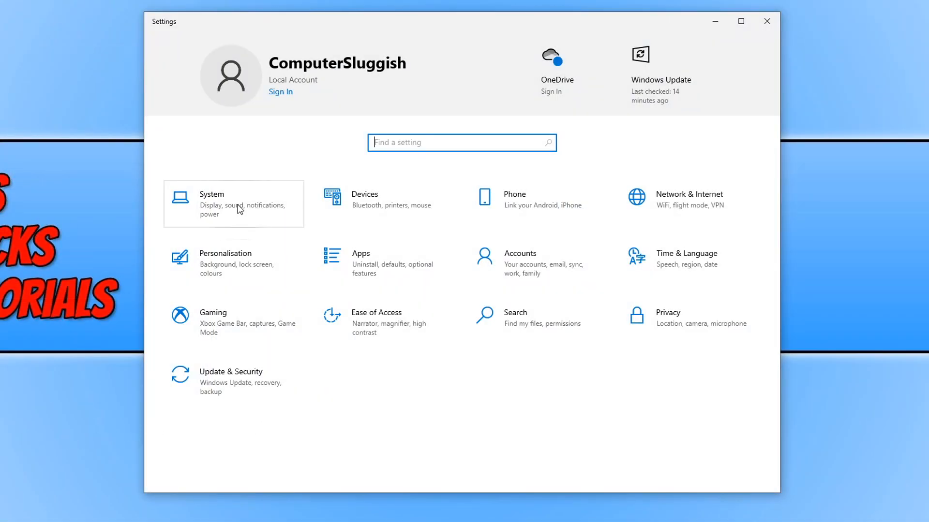
{"action": "left_click", "coordinate": [233, 204]}
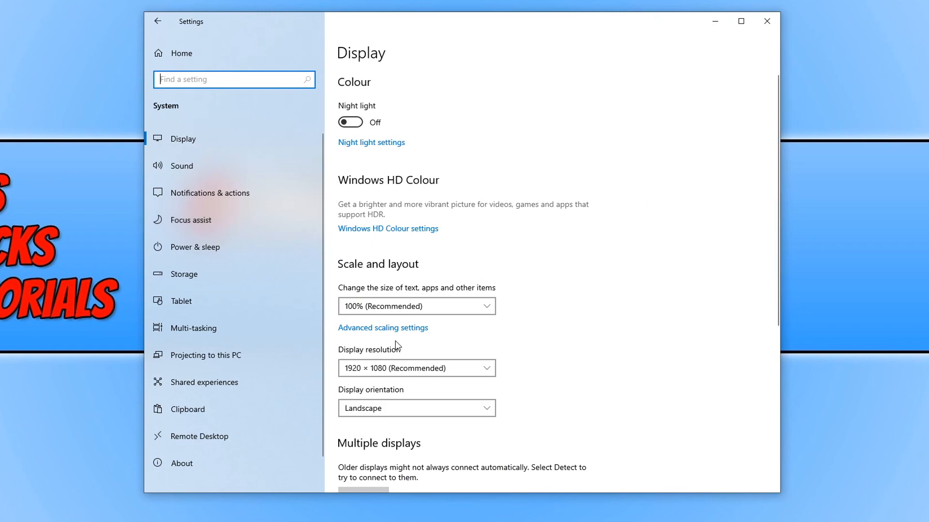
- Follow the 'Advanced scaling settings' link under Scale and layout
{"action": "left_click", "coordinate": [383, 328]}
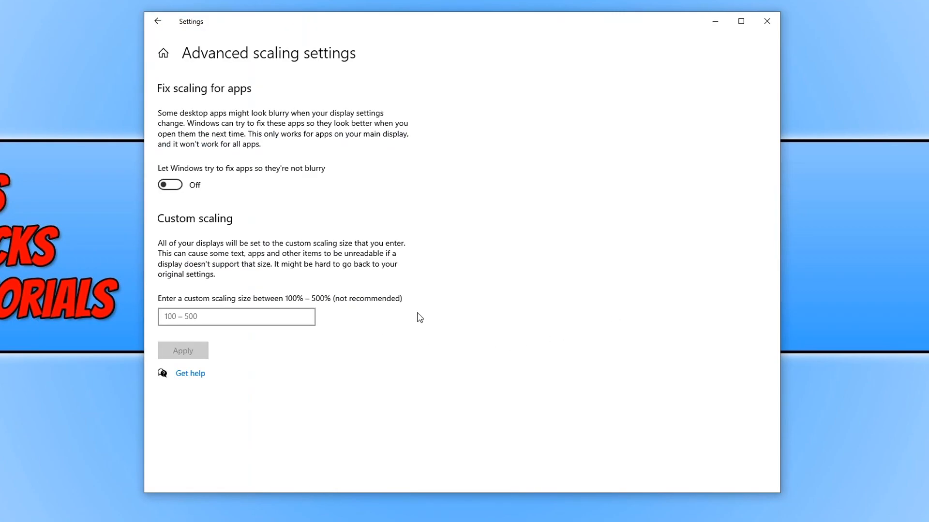
{"action": "mouse_move", "coordinate": [201, 116]}
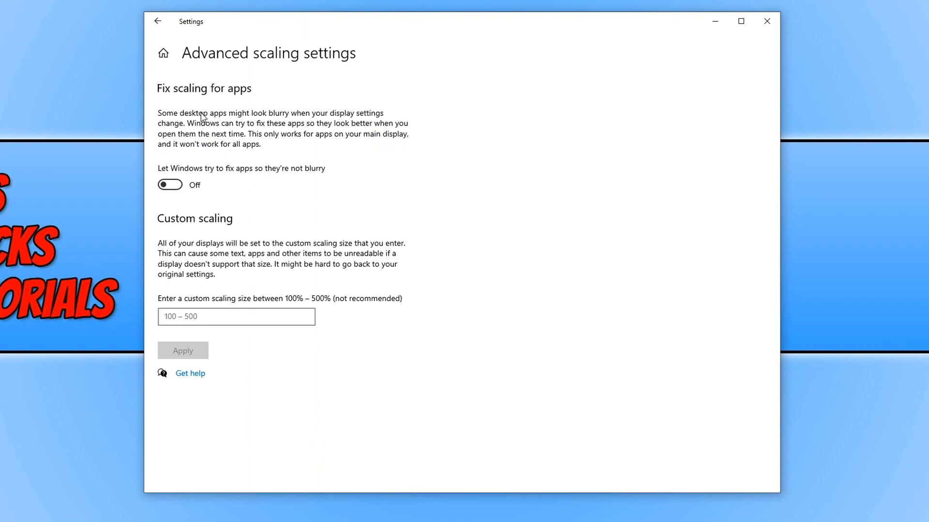
{"action": "mouse_move", "coordinate": [231, 194]}
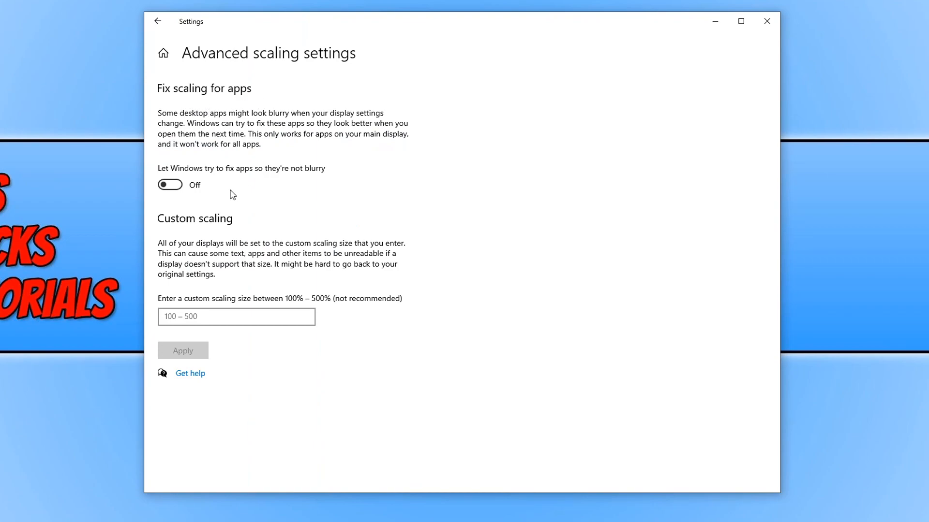
{"action": "mouse_move", "coordinate": [169, 184]}
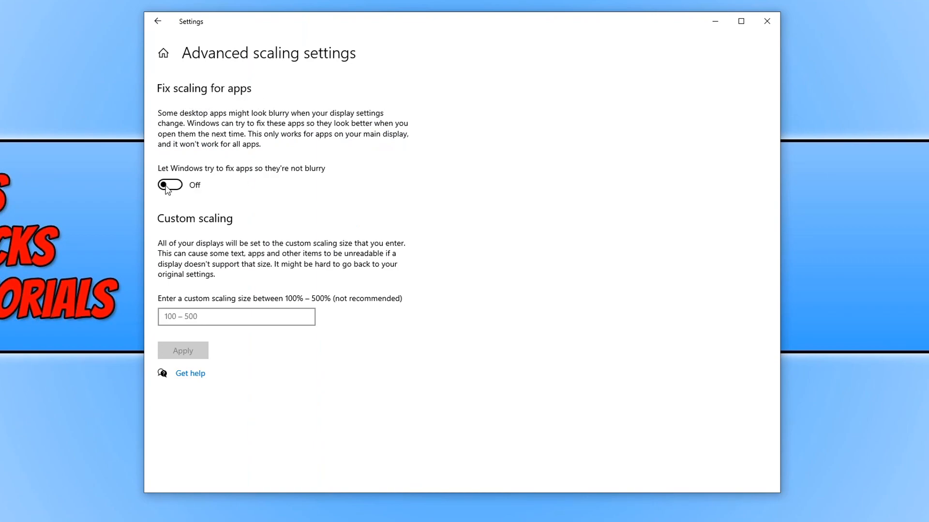
- Switch 'Let Windows try to fix apps so they're not blurry' to On
{"action": "left_click", "coordinate": [169, 185]}
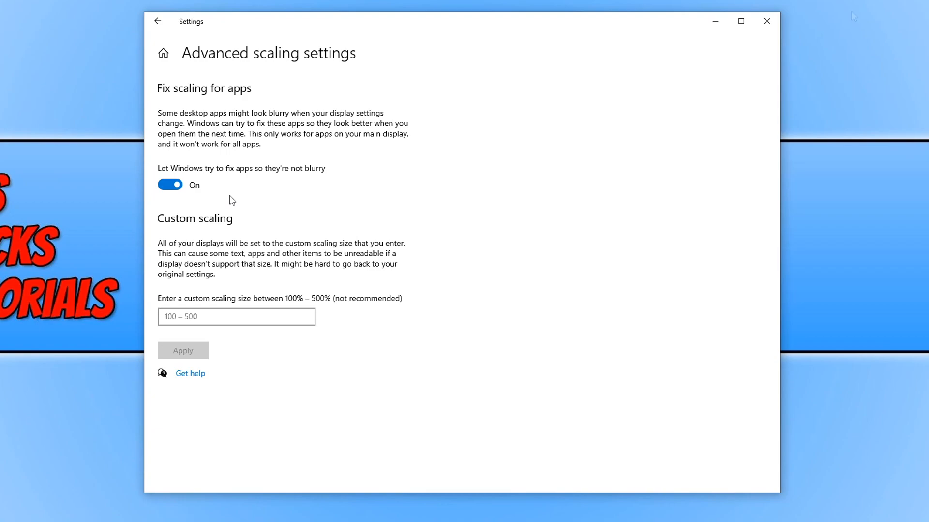
{"action": "mouse_move", "coordinate": [378, 195]}
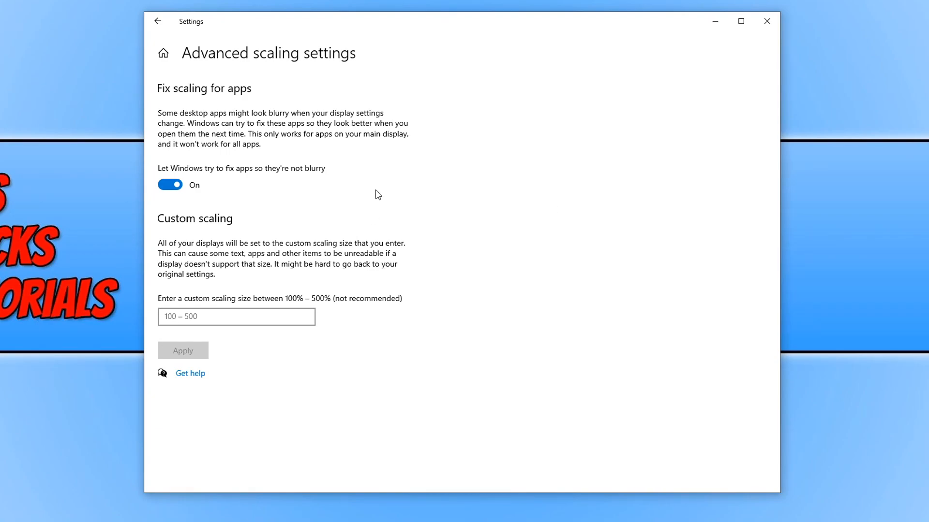
{"action": "mouse_move", "coordinate": [671, 275]}
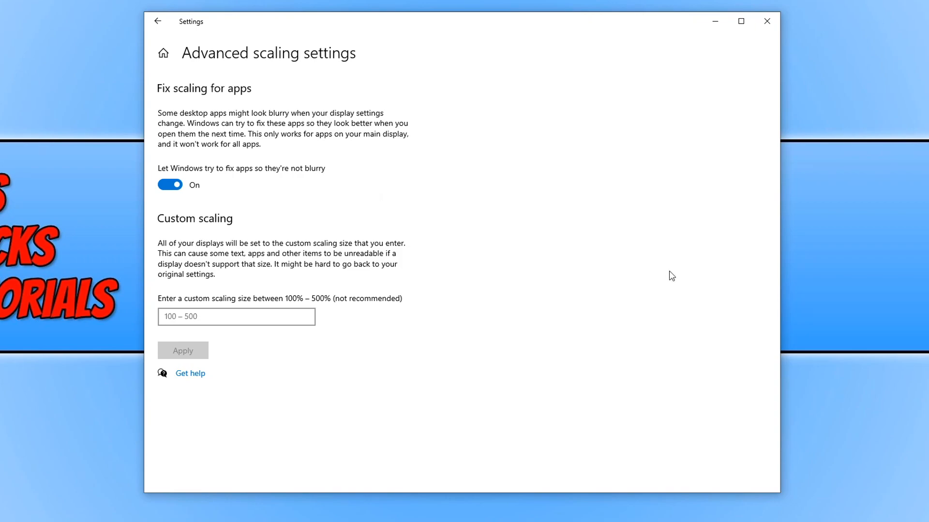